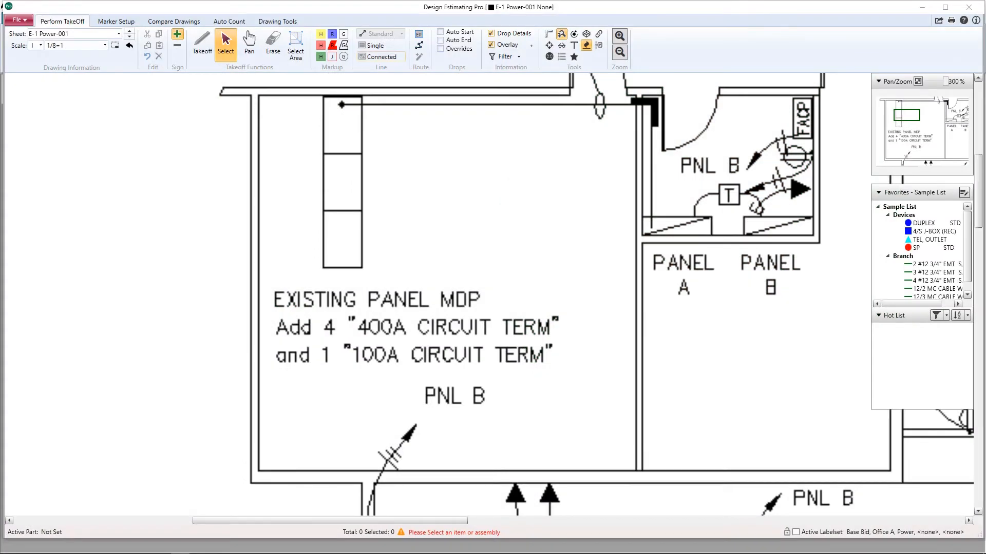
pyautogui.moveTo(607, 211)
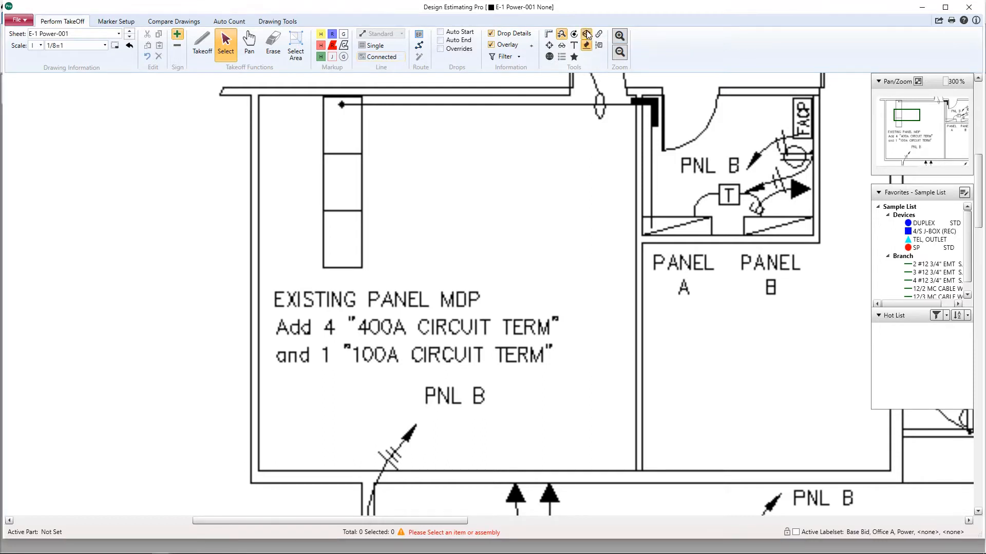
# - Add a new custom symbol named 'JR symbol' in the Symbol Designer
pyautogui.click(585, 35)
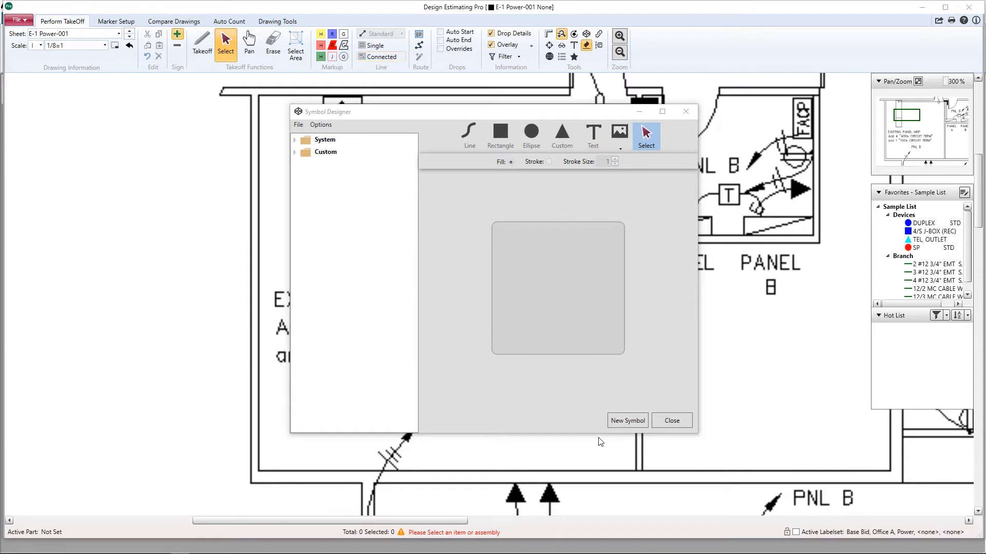
pyautogui.click(627, 421)
pyautogui.write('JR')
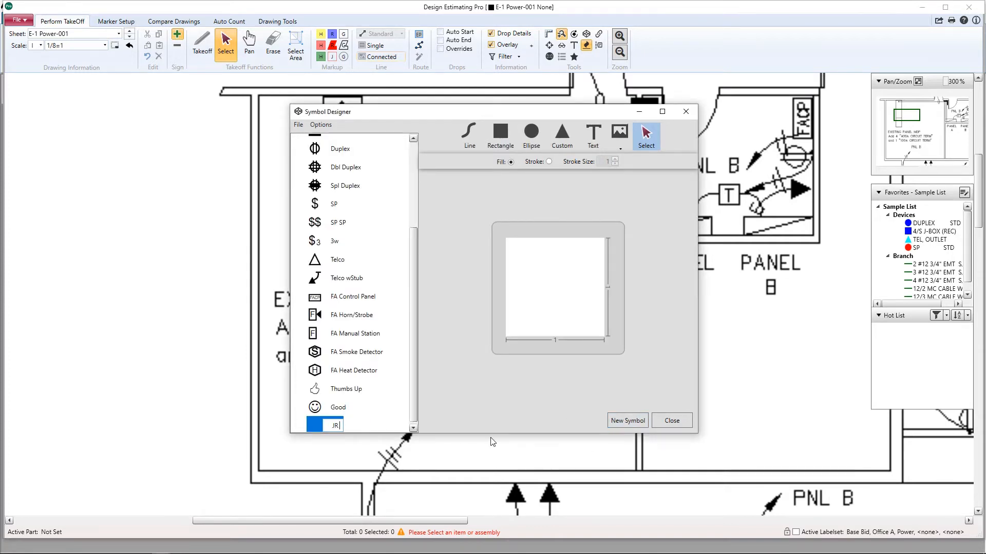
pyautogui.write('symbol')
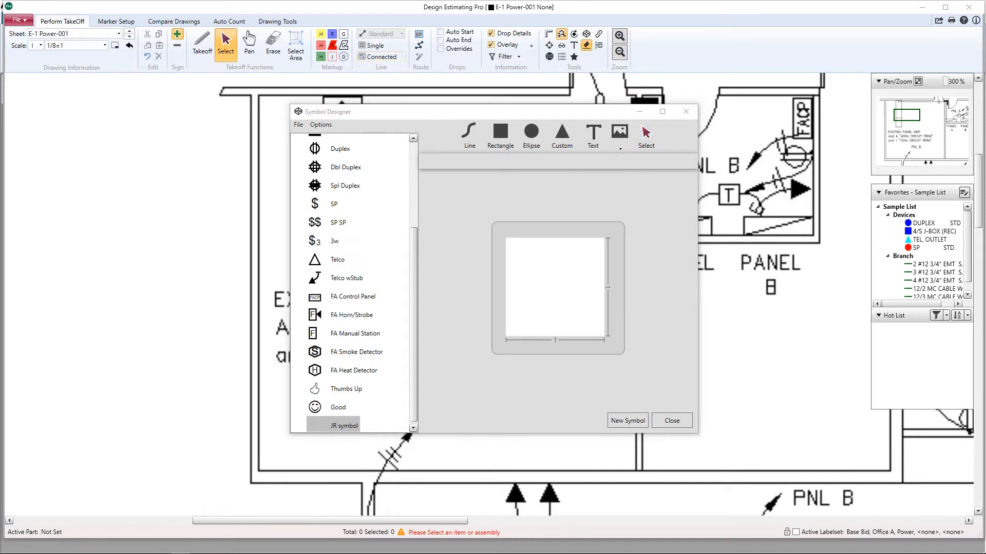
# - Draw a line triangle with a filled ellipse inside it, then return to Select
pyautogui.click(468, 132)
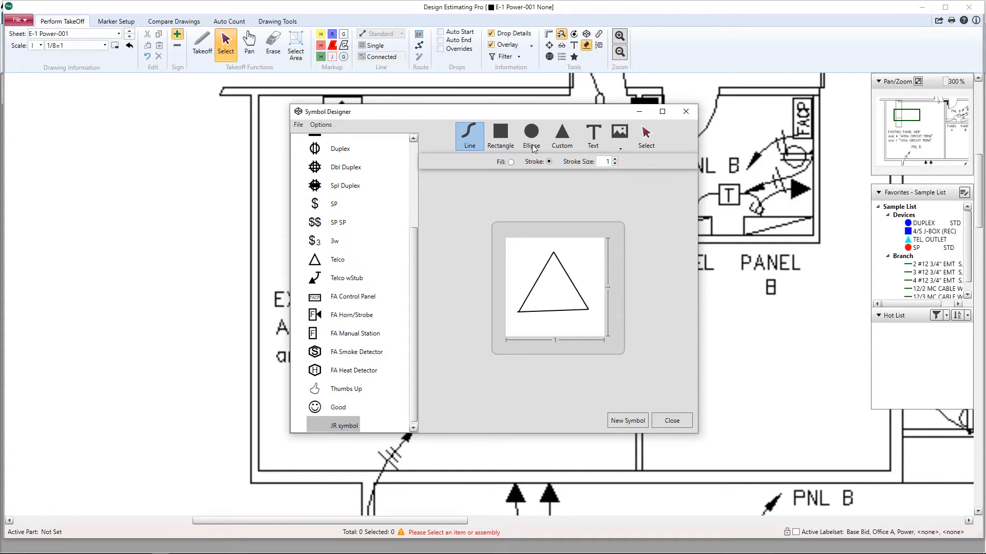
pyautogui.click(531, 132)
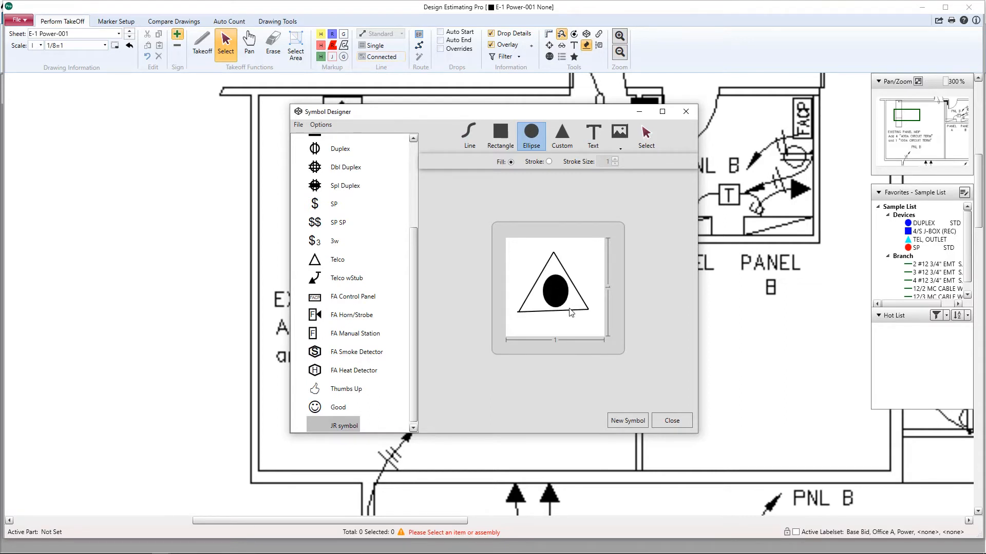
pyautogui.click(646, 135)
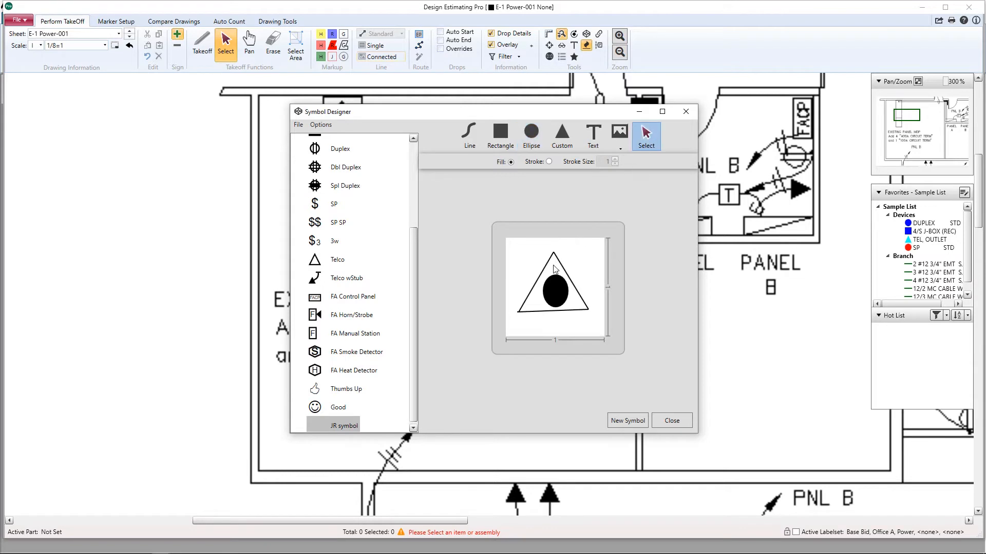
# - Set the stroke size of all three triangle sides to 4
pyautogui.click(554, 296)
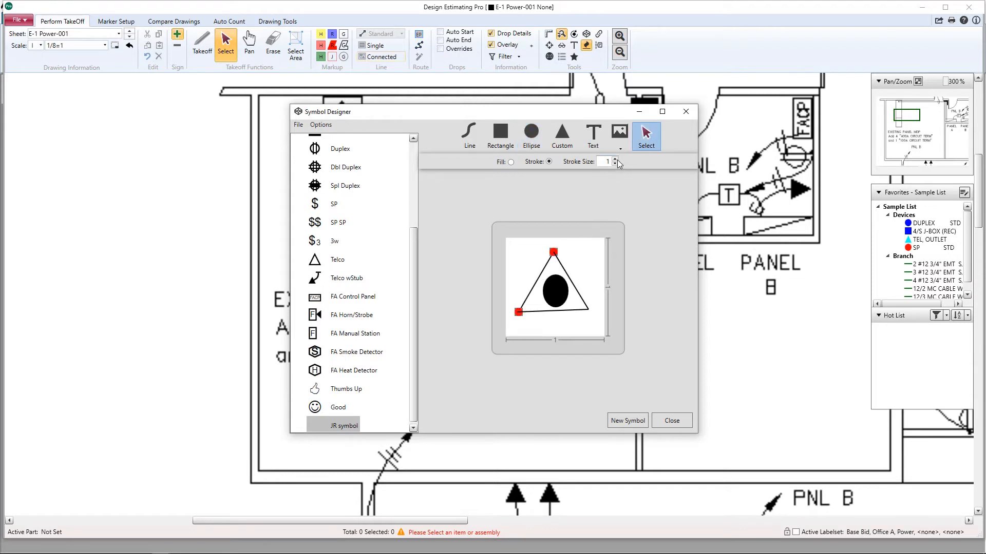
pyautogui.click(615, 159)
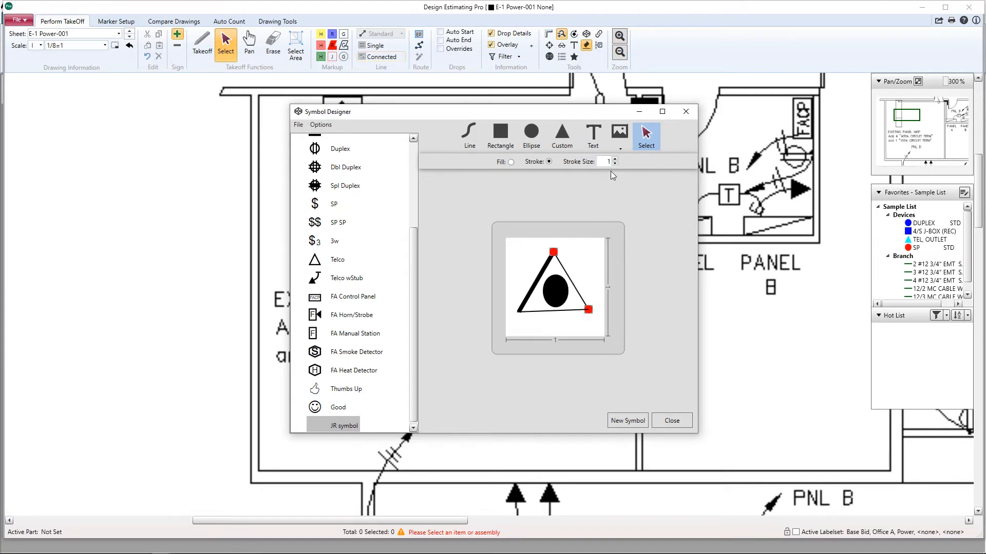
pyautogui.click(615, 158)
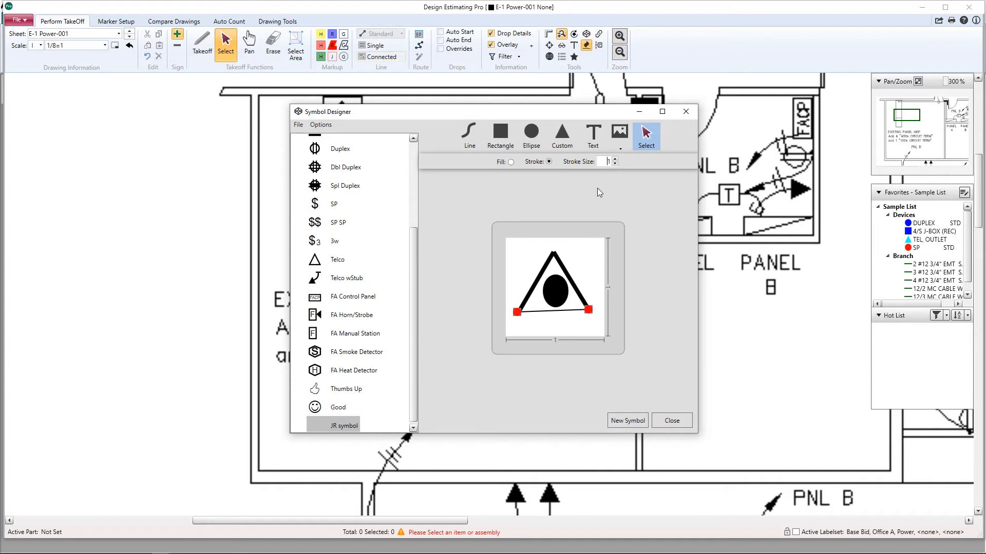
pyautogui.click(615, 158)
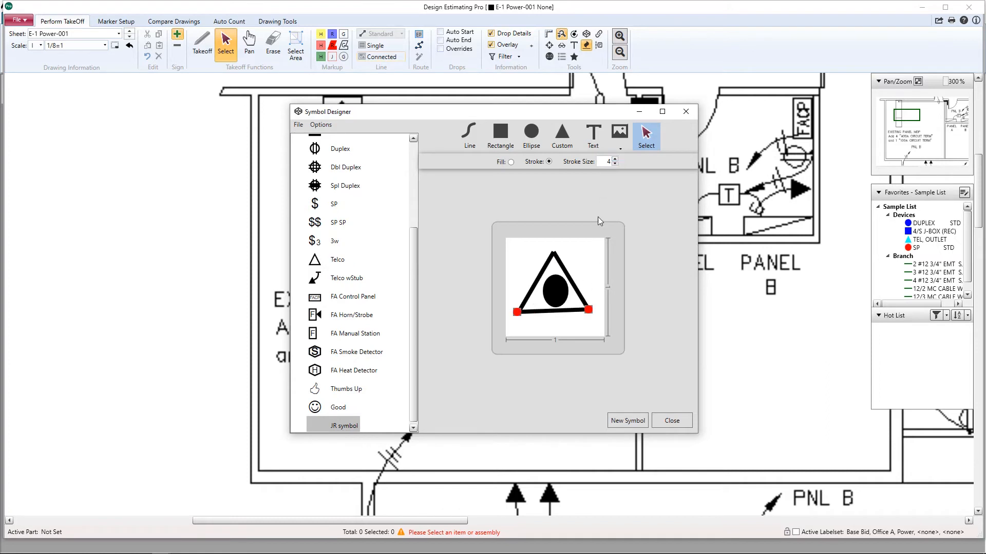
pyautogui.click(555, 294)
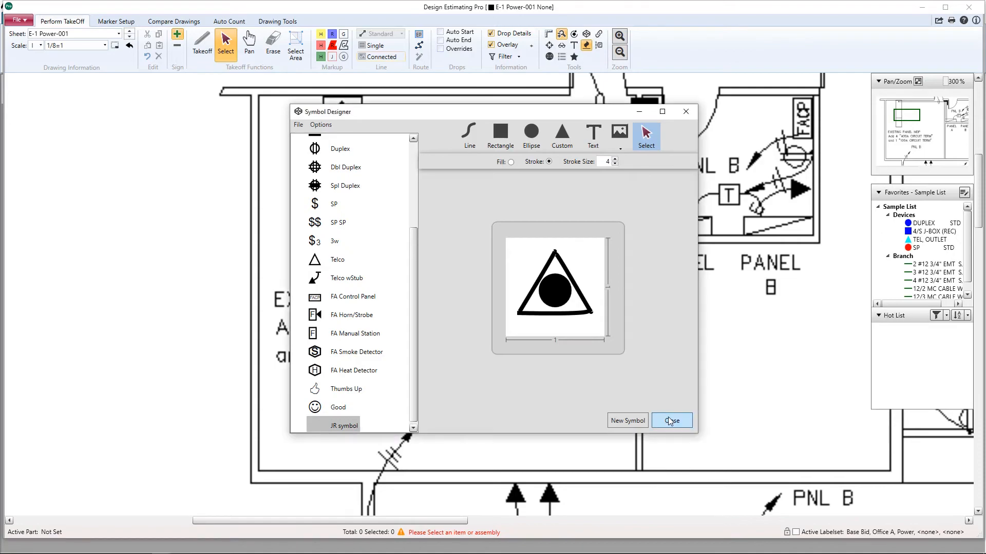
# - Close the Symbol Designer and set the DUPLEX assembly's shape style to JR symbol
pyautogui.click(670, 421)
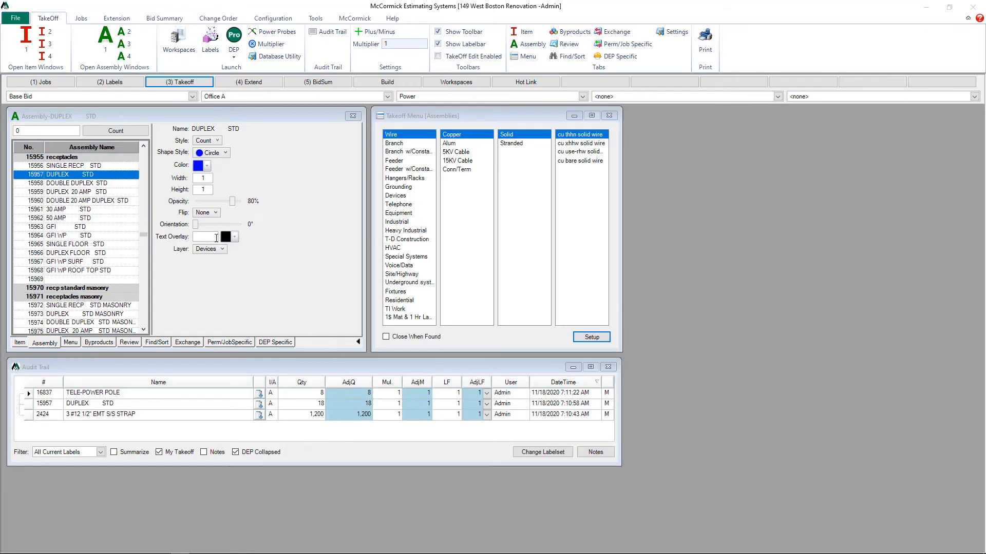
pyautogui.click(225, 152)
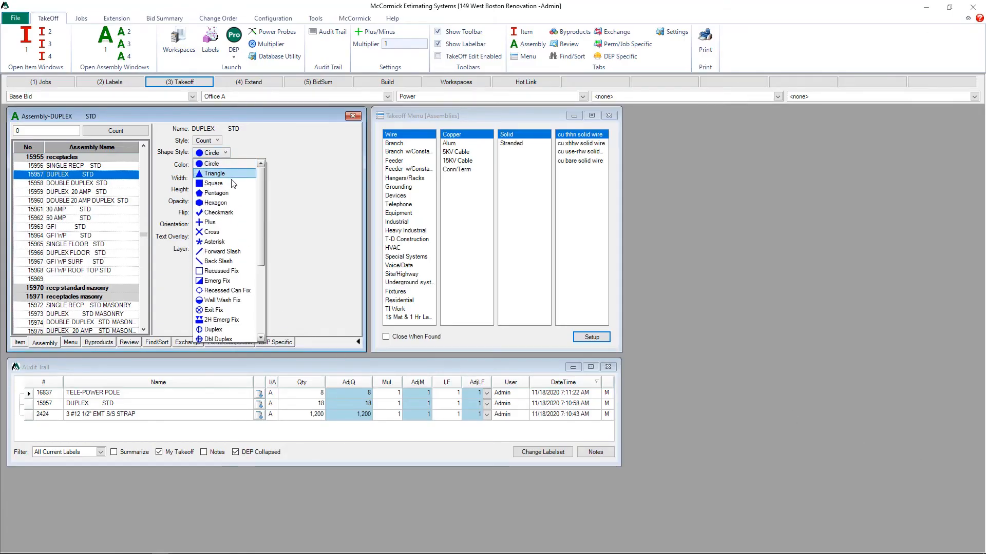
pyautogui.scroll(-3)
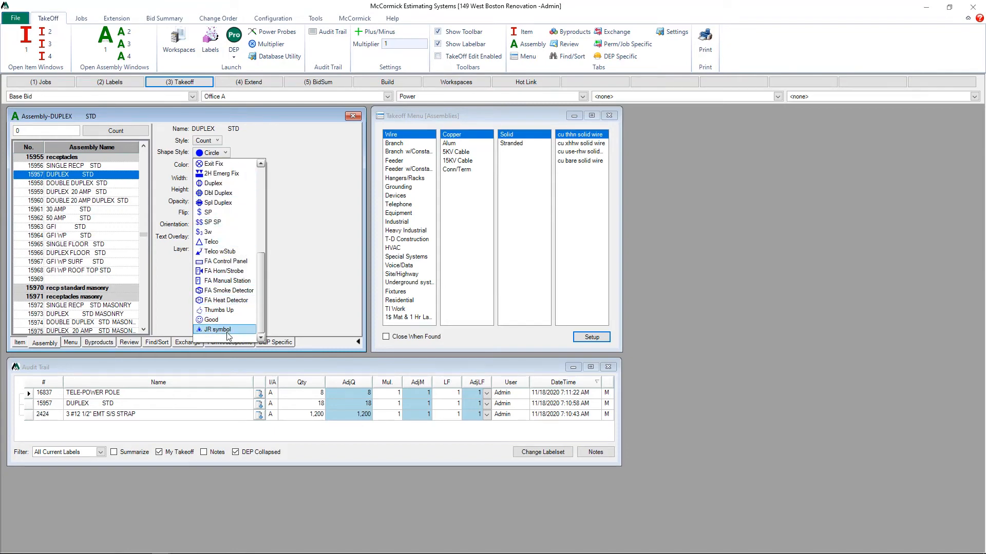
pyautogui.click(217, 330)
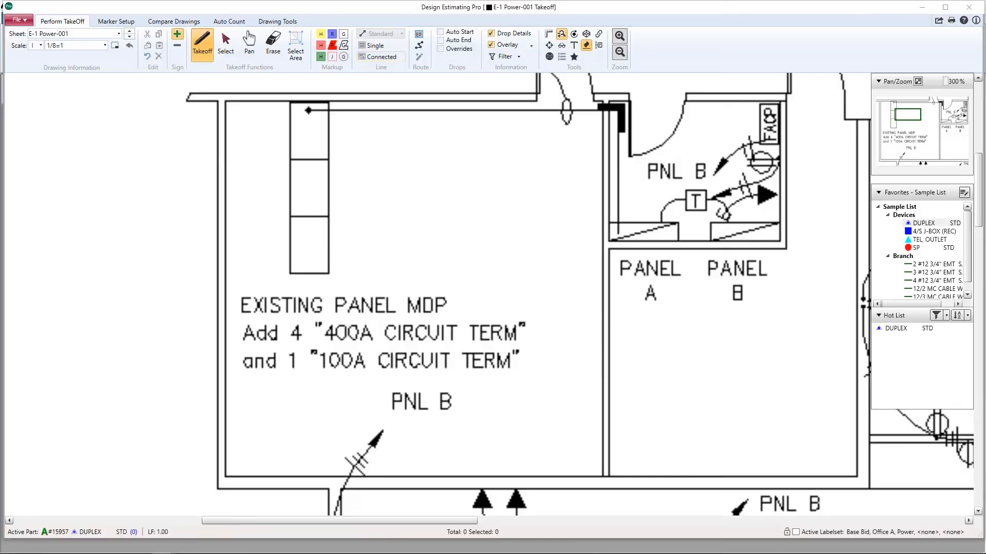
pyautogui.moveTo(255, 190)
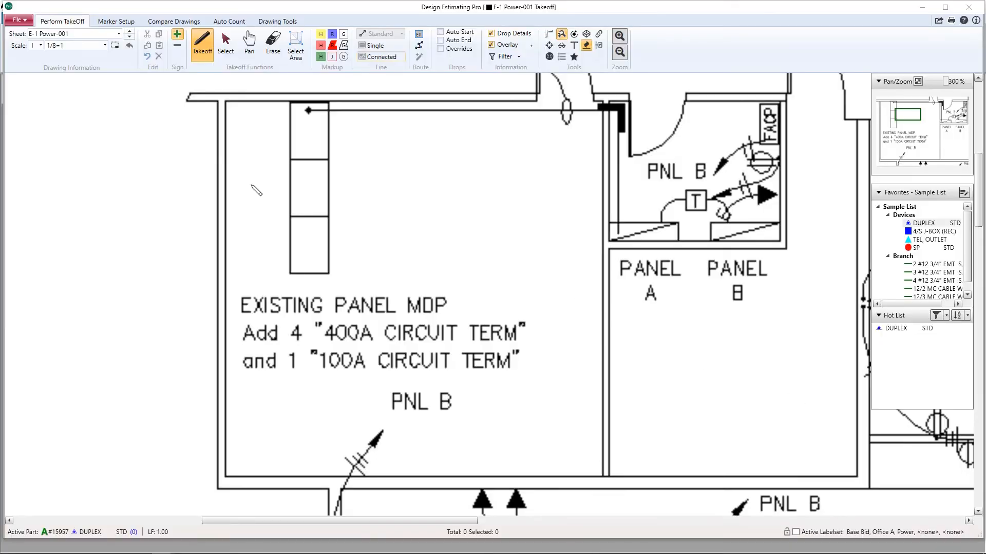
# - Place one DUPLEX count in the panel MDP room, left of the tall rectangles
pyautogui.click(250, 185)
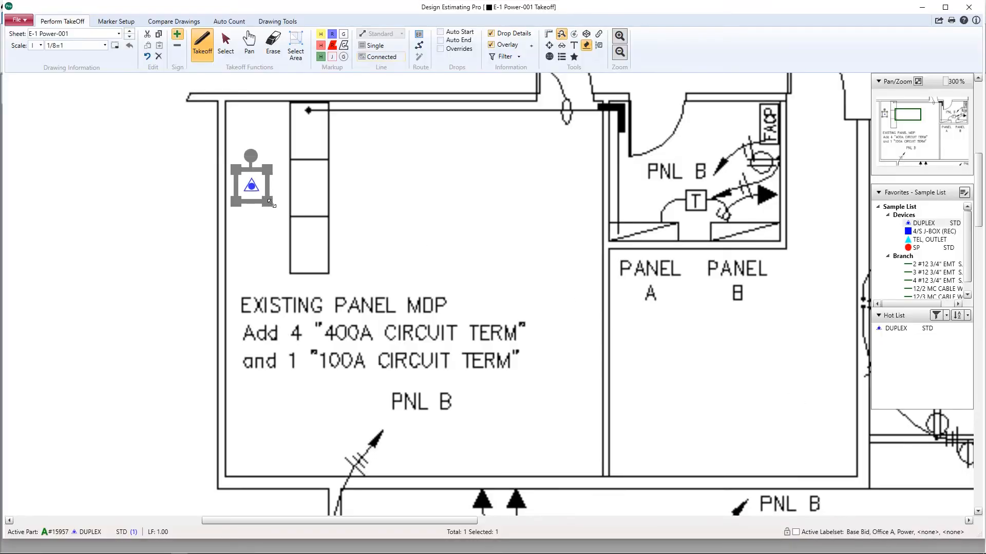